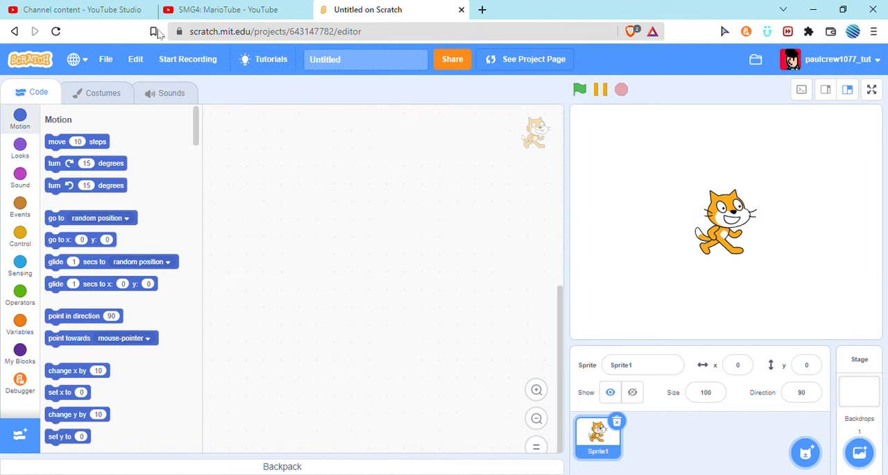
mouse_move(622, 437)
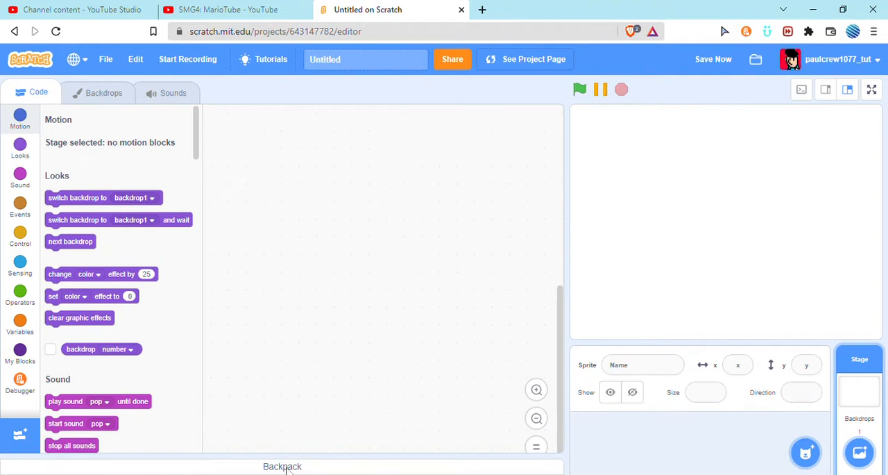
Delete the default cat Sprite1, leaving an empty stage, and save the project.
click(285, 467)
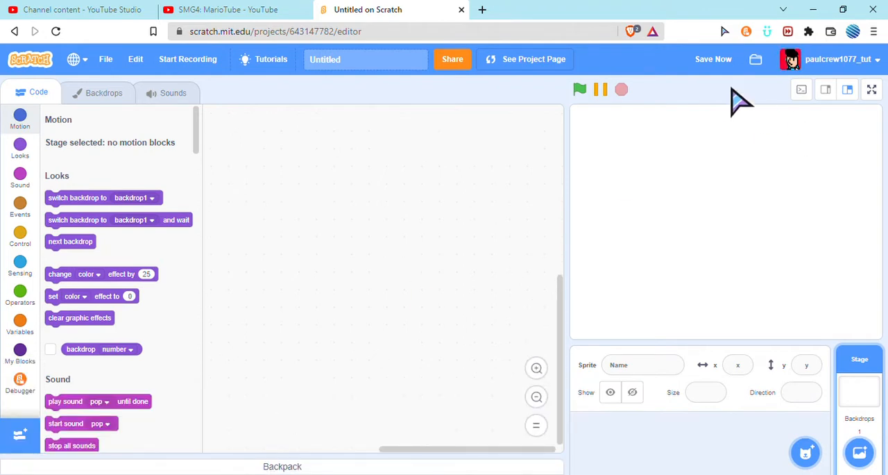
click(714, 58)
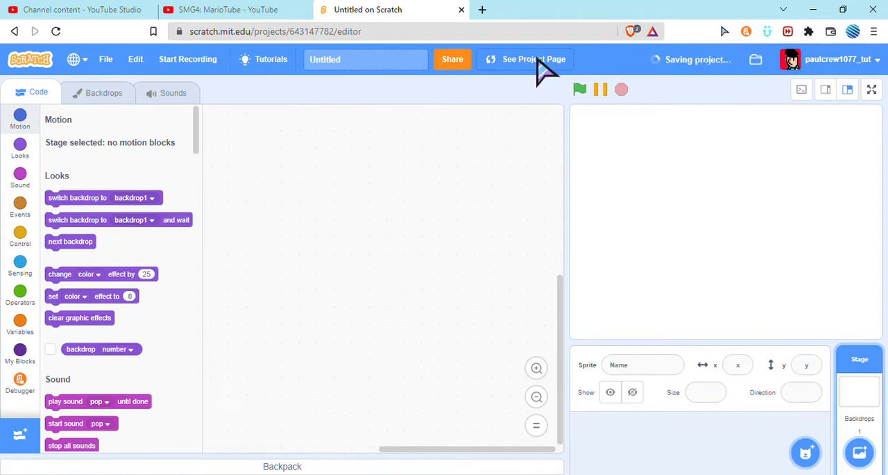
click(536, 58)
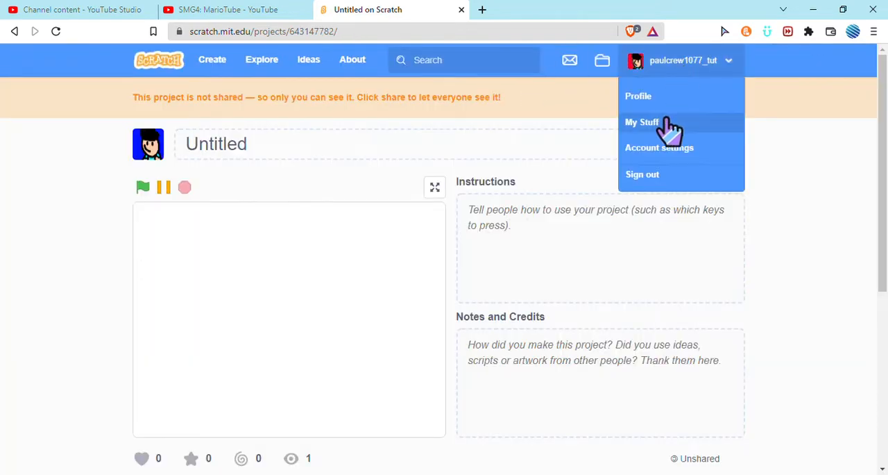
click(642, 122)
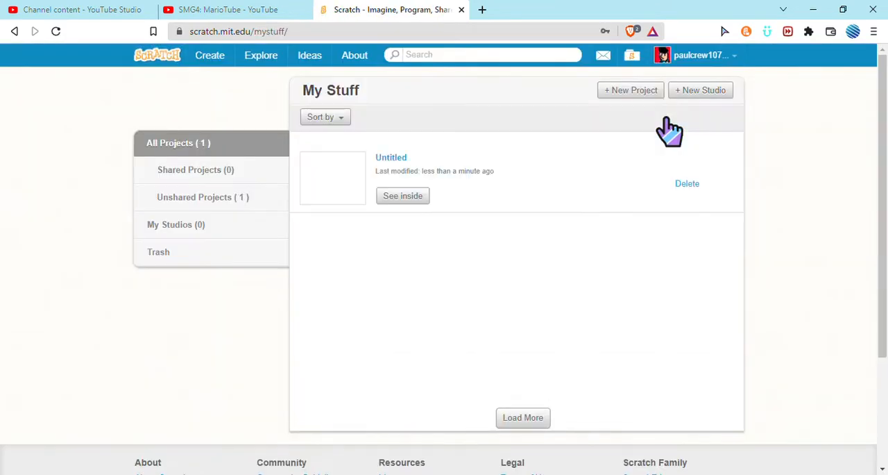
click(687, 183)
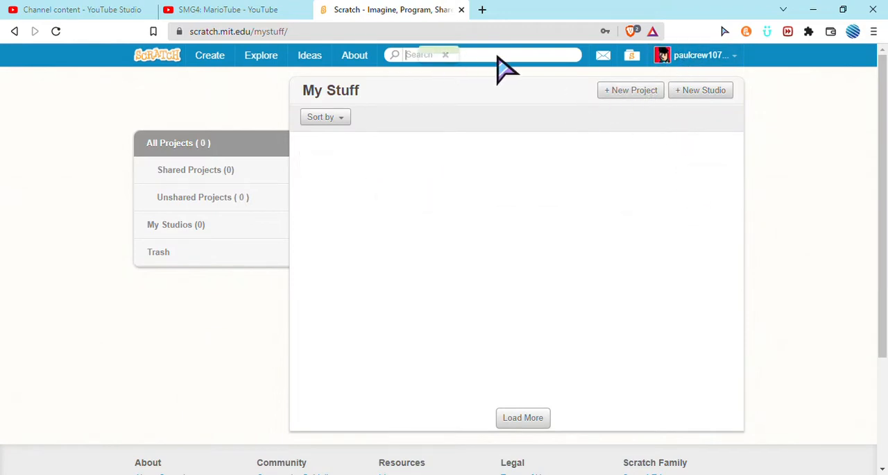
text(paulcrew1077)
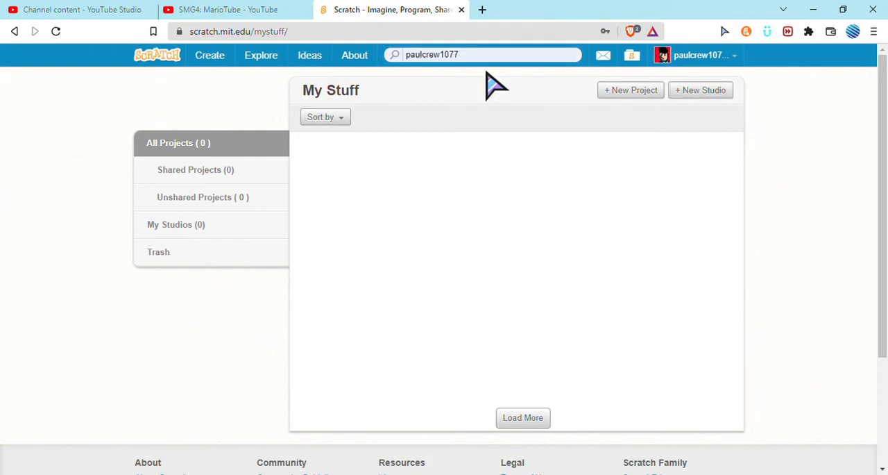
click(483, 54)
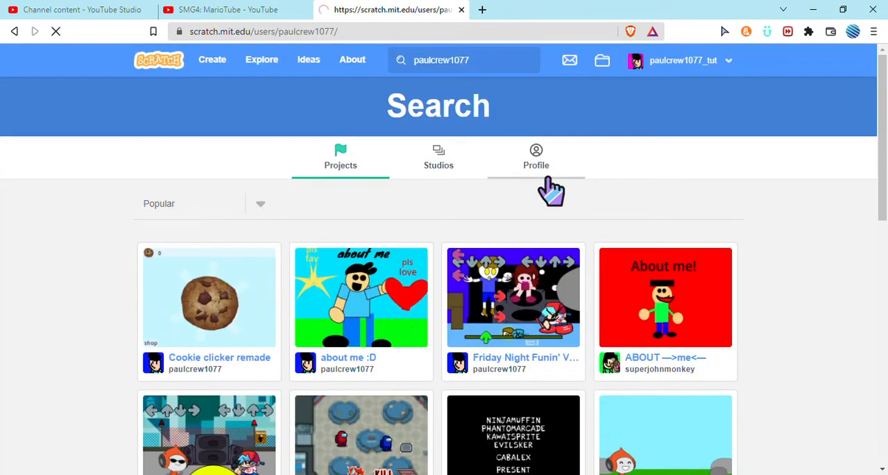
click(536, 155)
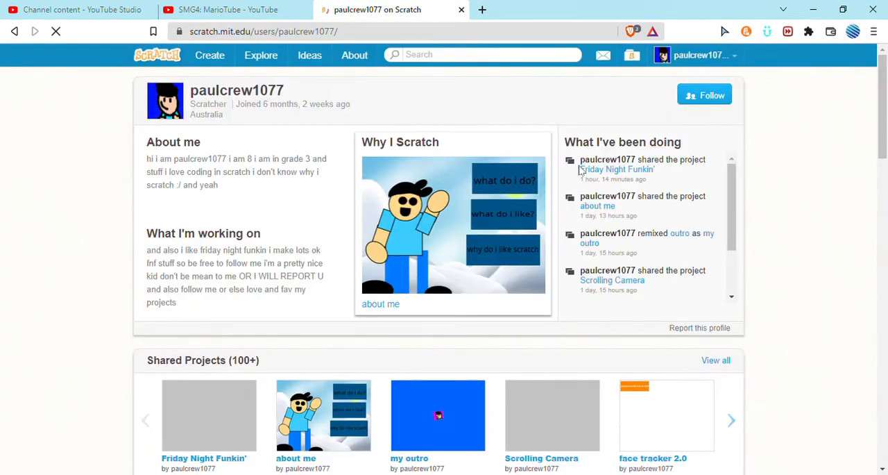
scroll(down, 3)
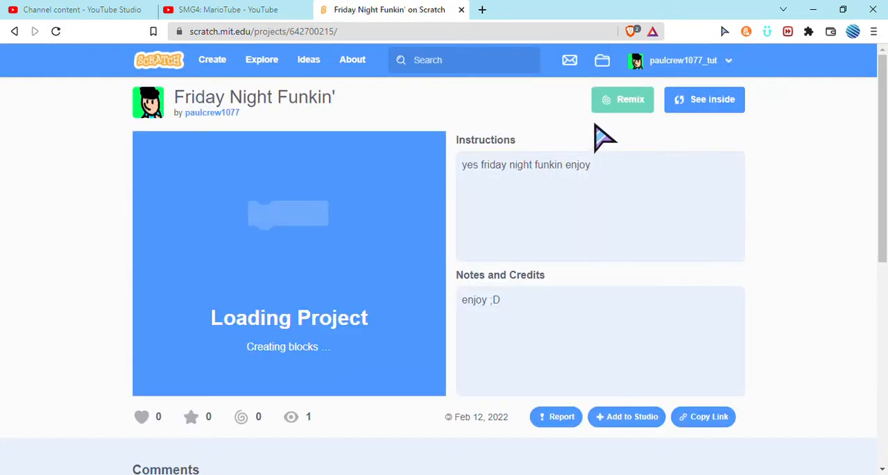
mouse_move(583, 111)
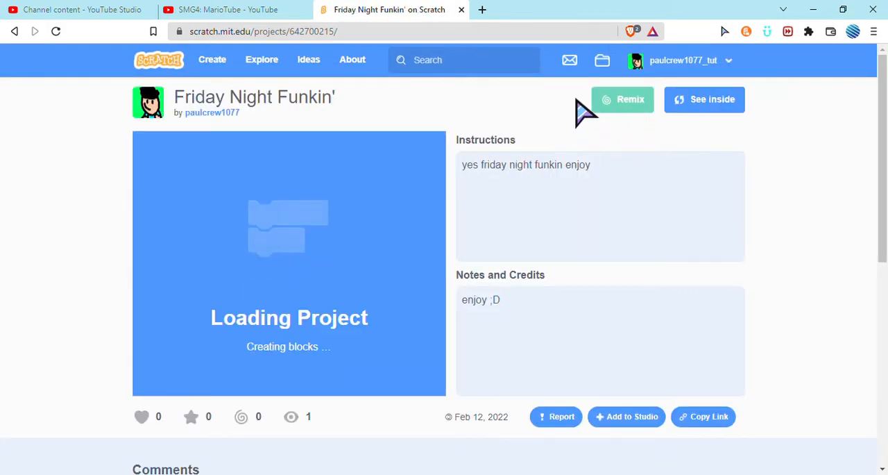
mouse_move(659, 118)
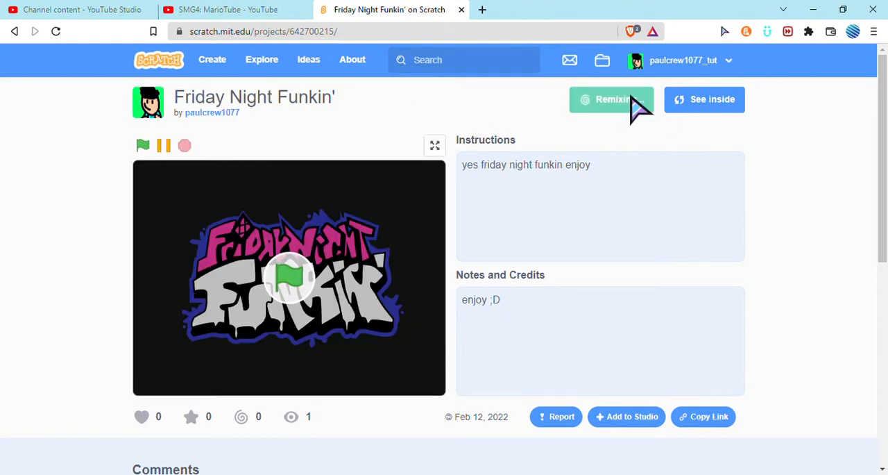
click(612, 99)
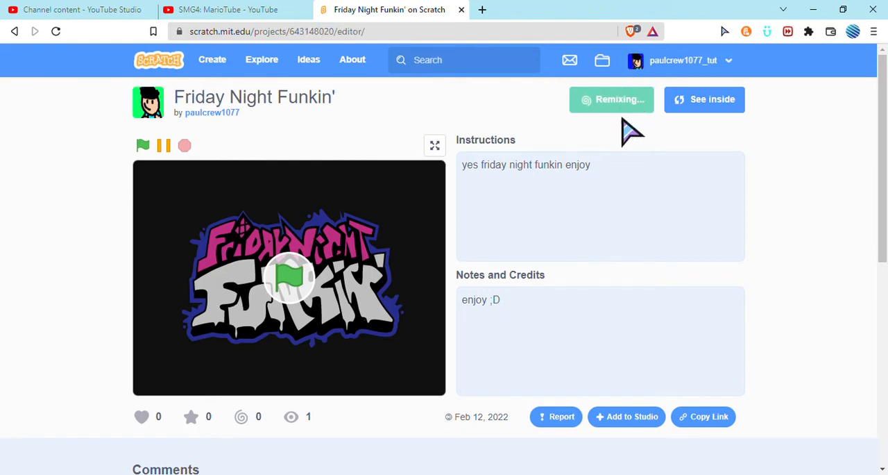
click(610, 100)
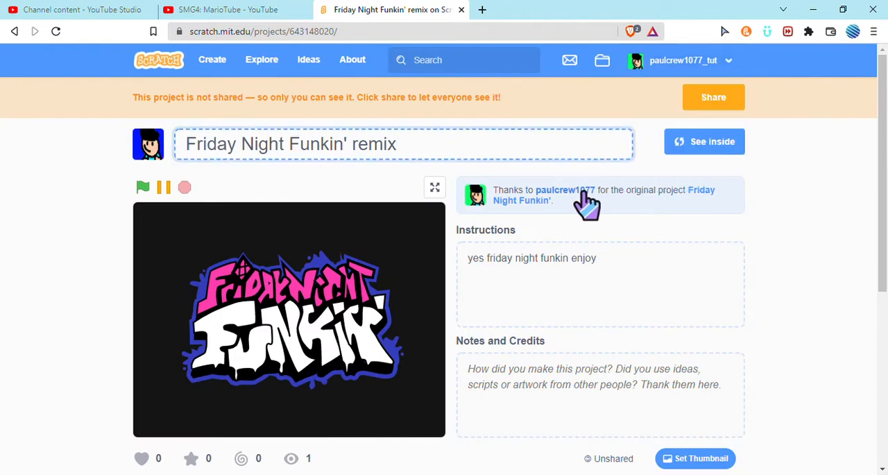
click(567, 189)
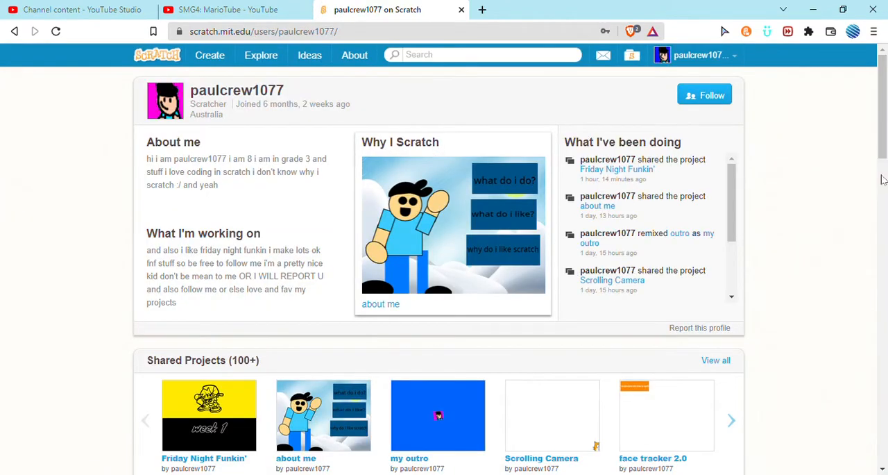
scroll(down, 3)
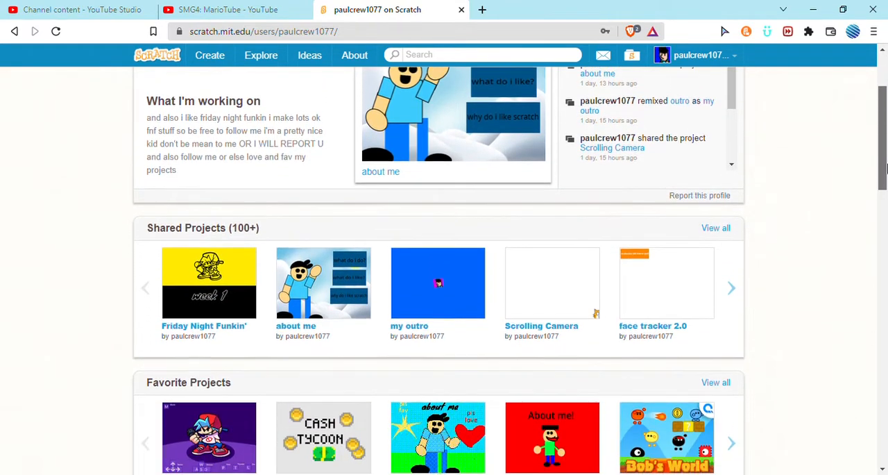
click(731, 288)
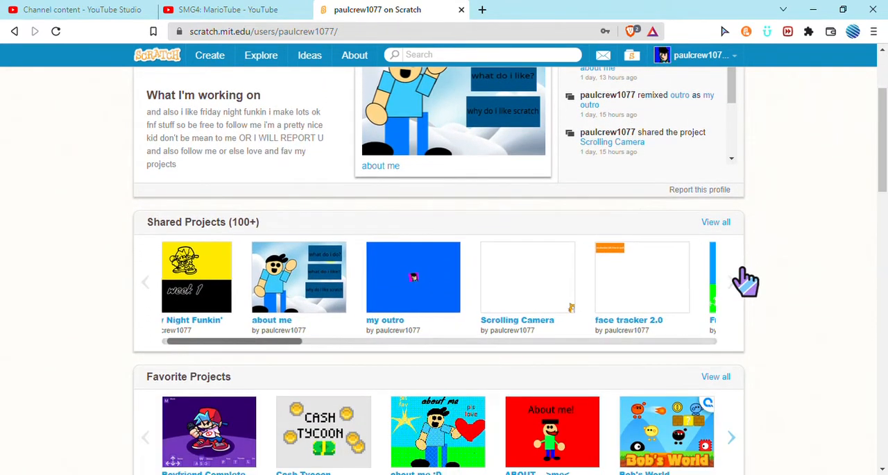
click(745, 280)
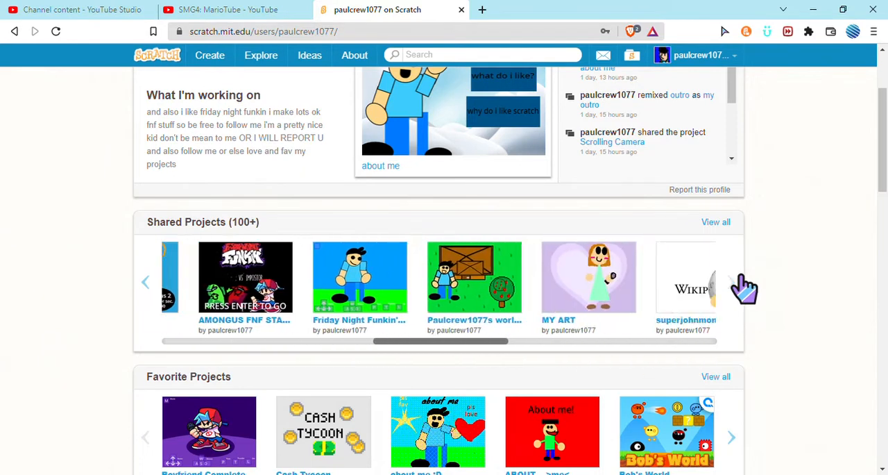
click(731, 282)
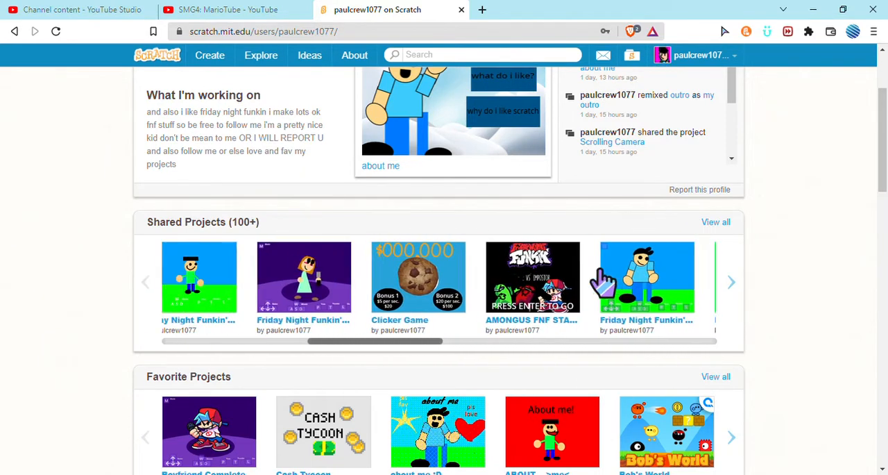
click(645, 277)
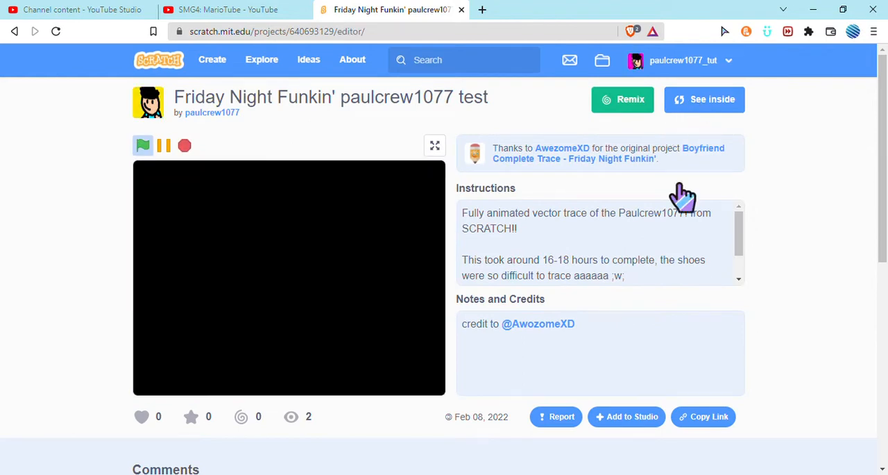
mouse_move(522, 437)
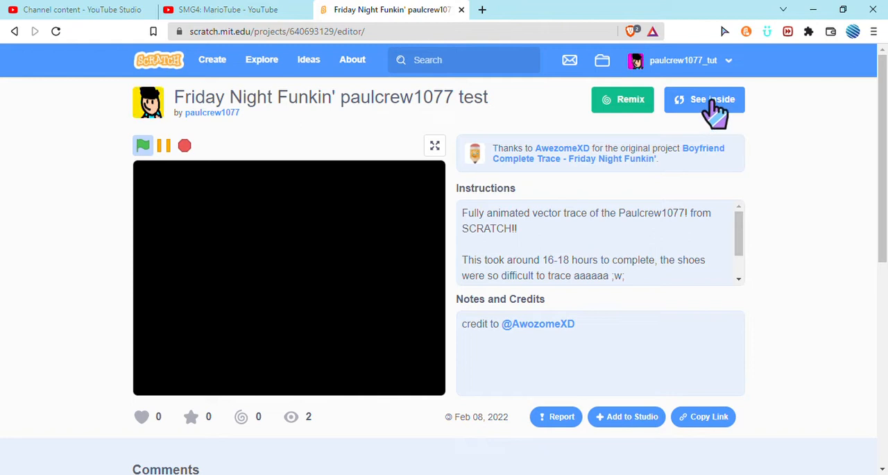
Look inside the test project's code, return to its page and pull down the account menu.
click(705, 99)
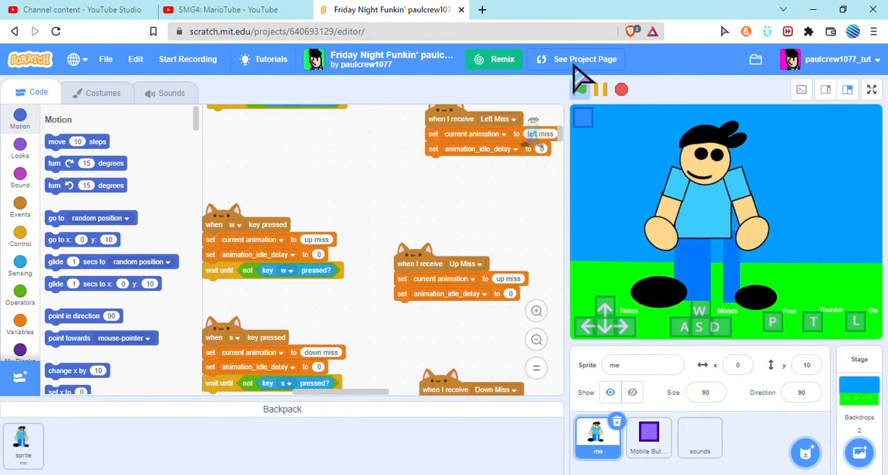
click(583, 59)
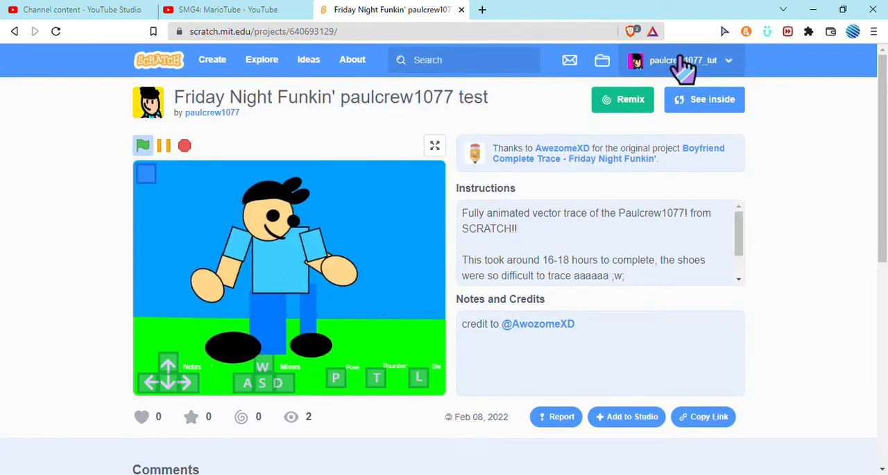
click(683, 59)
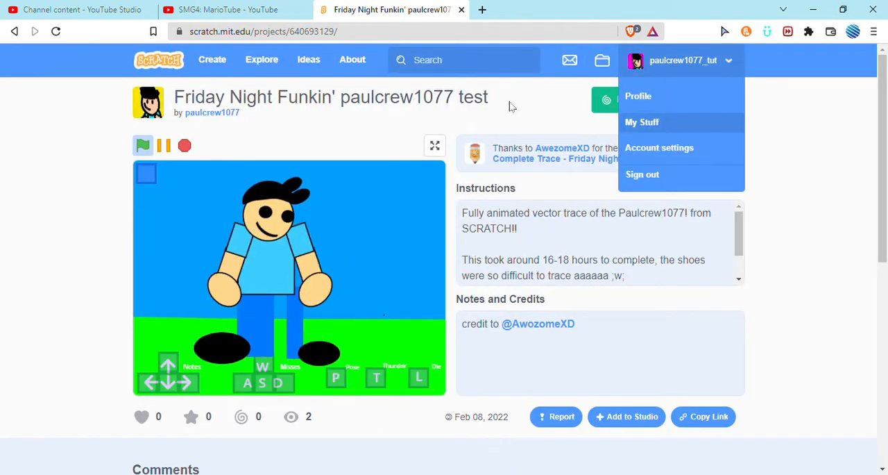
click(641, 123)
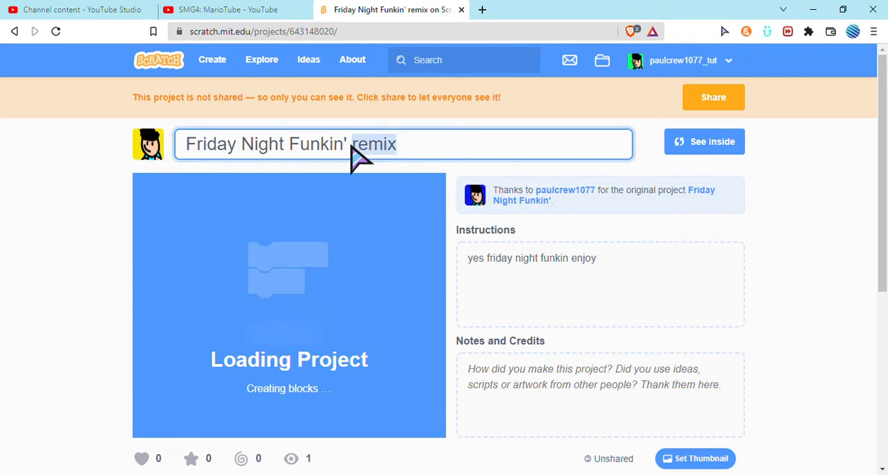
text(vs paul)
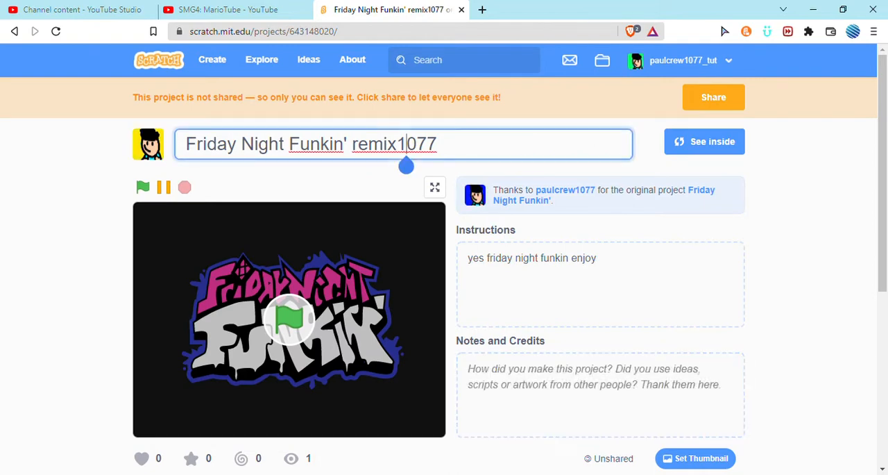
key(Backspace)
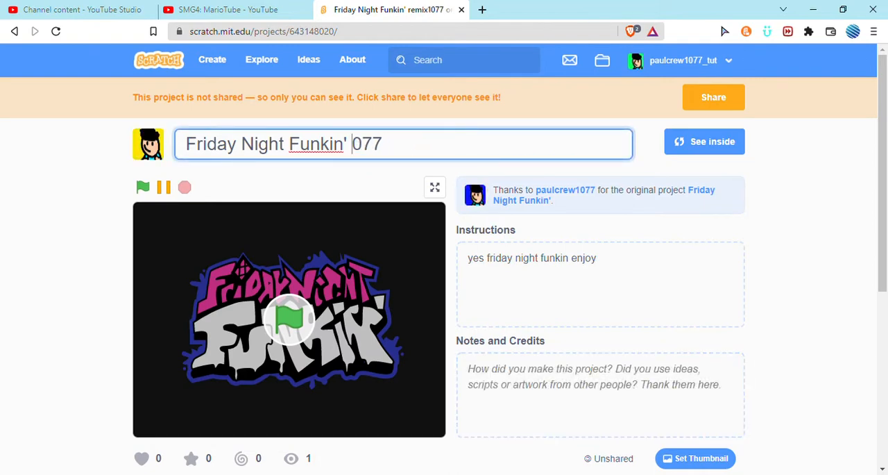
text(vs)
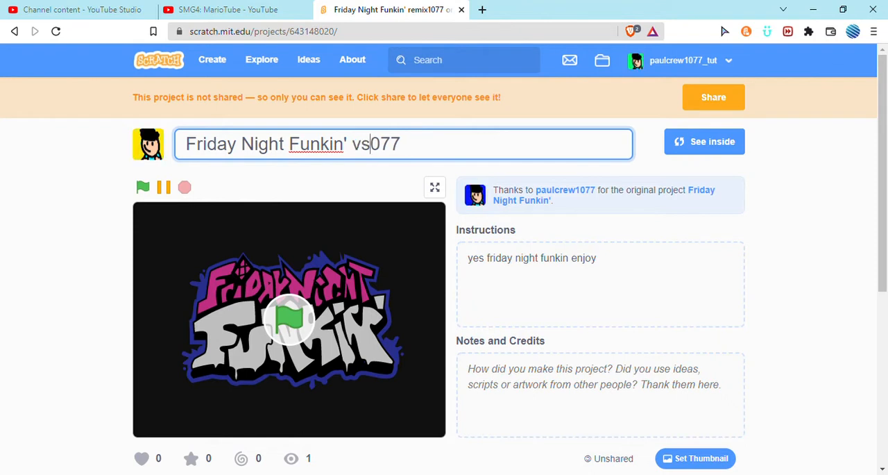
text(paulcrew1)
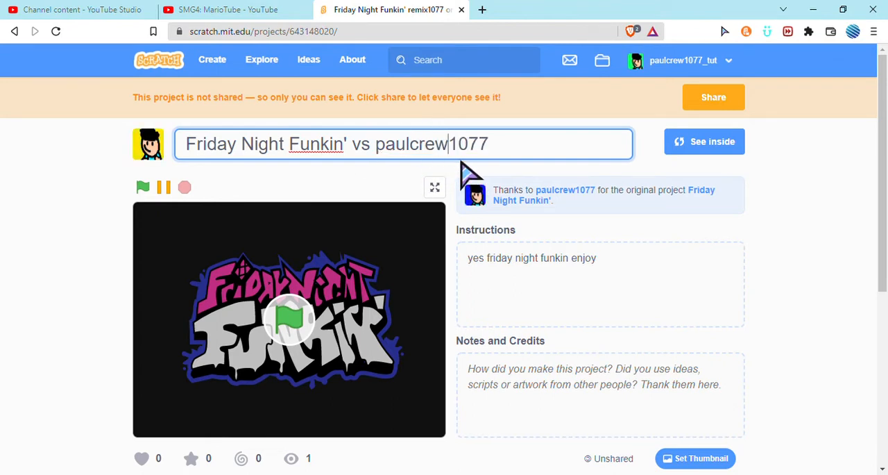
text(credit t)
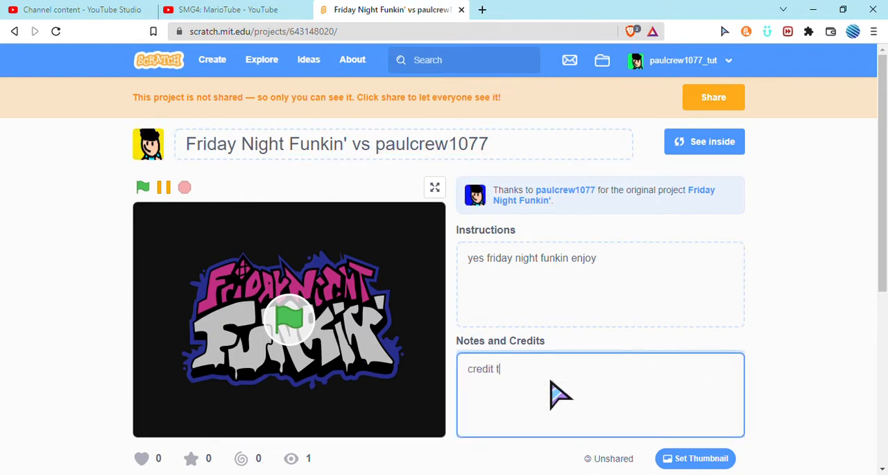
Write 'credit to my main :/' in the remix's Notes and Credits.
text(o my main :/)
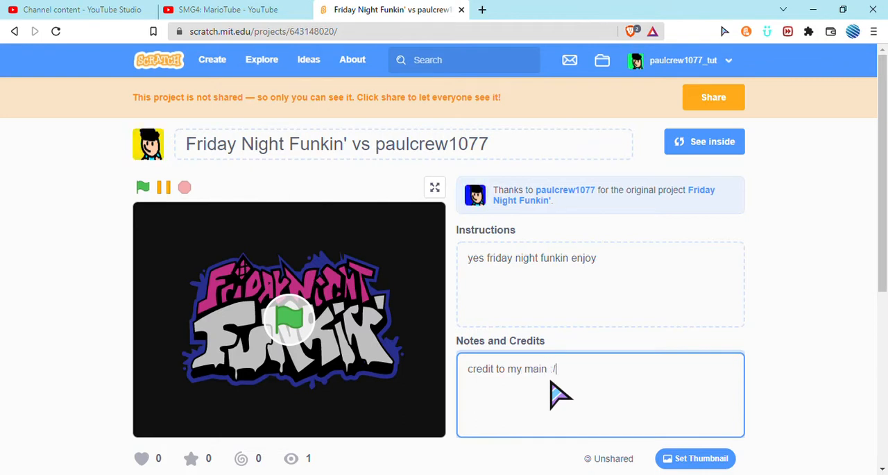
mouse_move(705, 167)
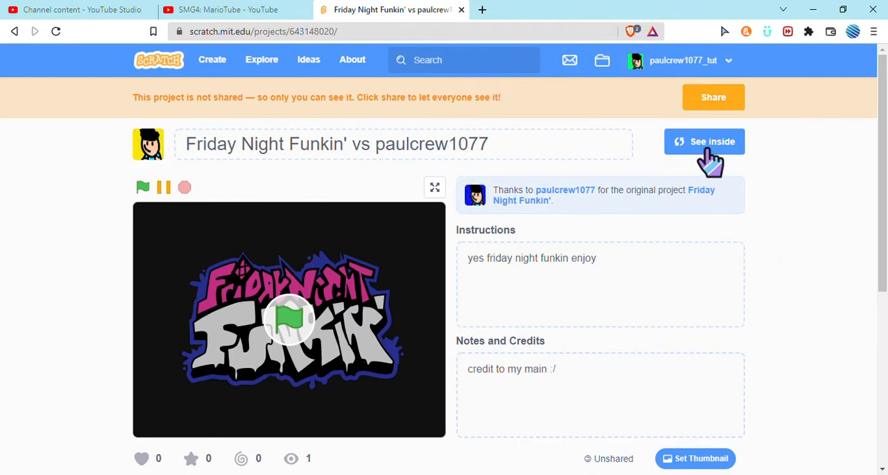
Enter the remix's editor and view the character sprite's Boyfriend idle costumes.
click(705, 142)
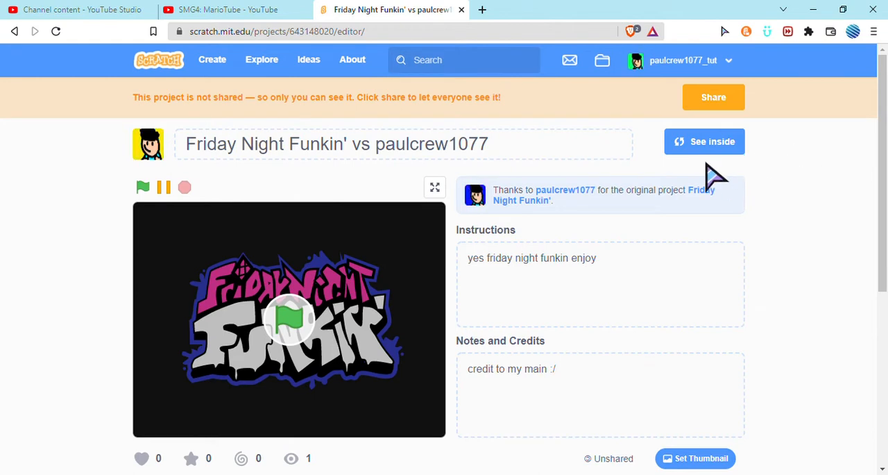
click(706, 141)
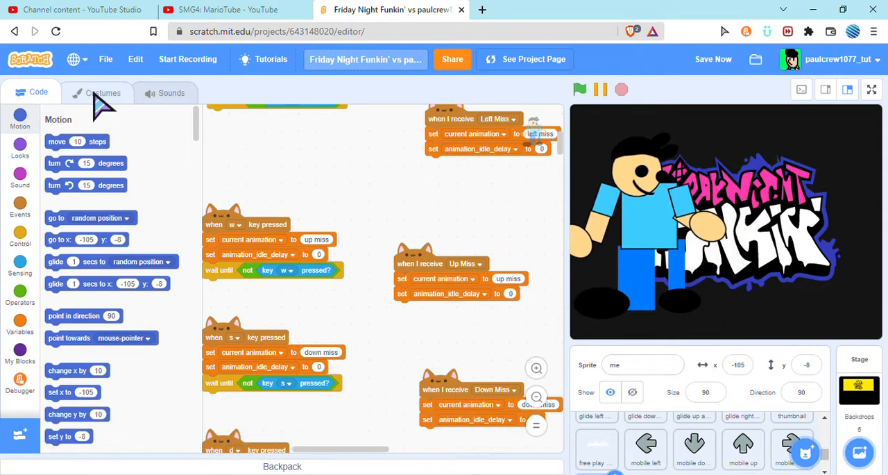
click(102, 91)
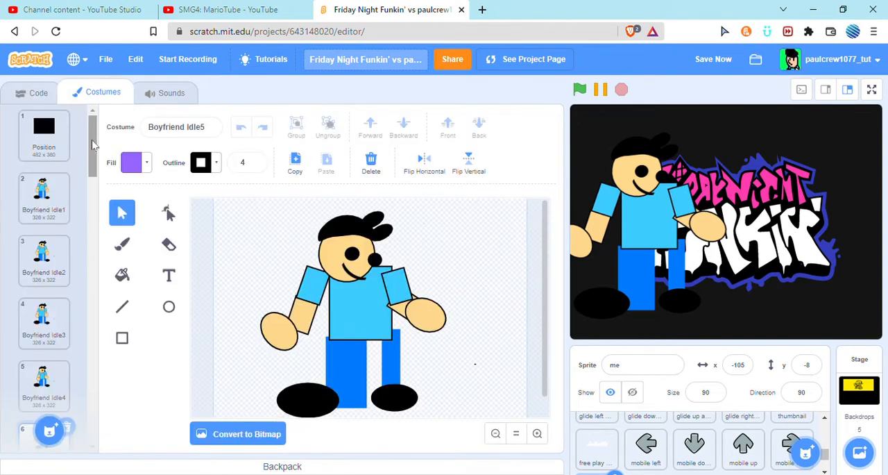
Copy the character's first idle costumes into Dad's matching Idle costumes.
click(45, 198)
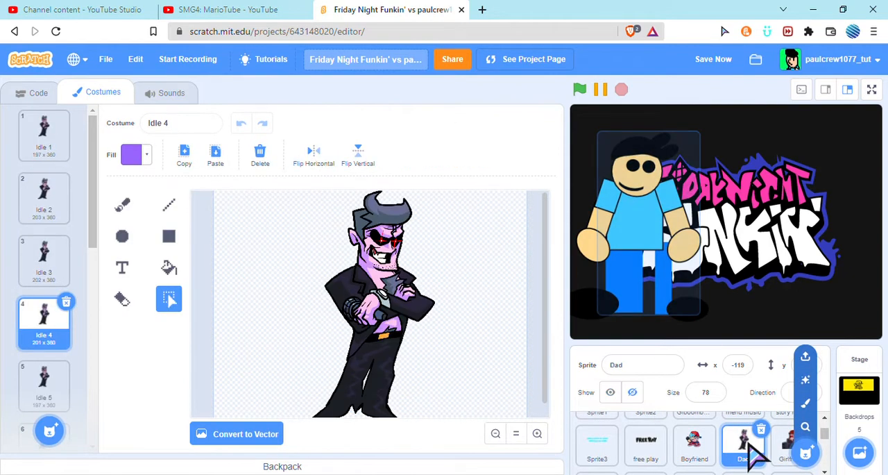
click(44, 136)
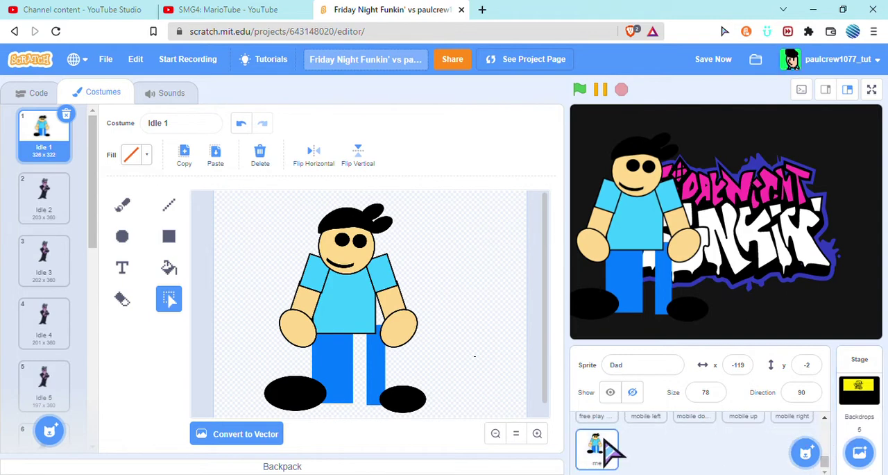
mouse_move(653, 202)
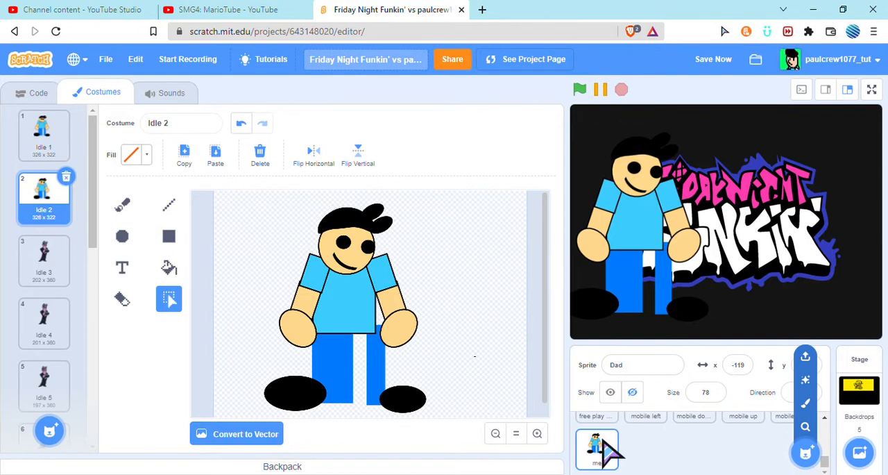
click(597, 450)
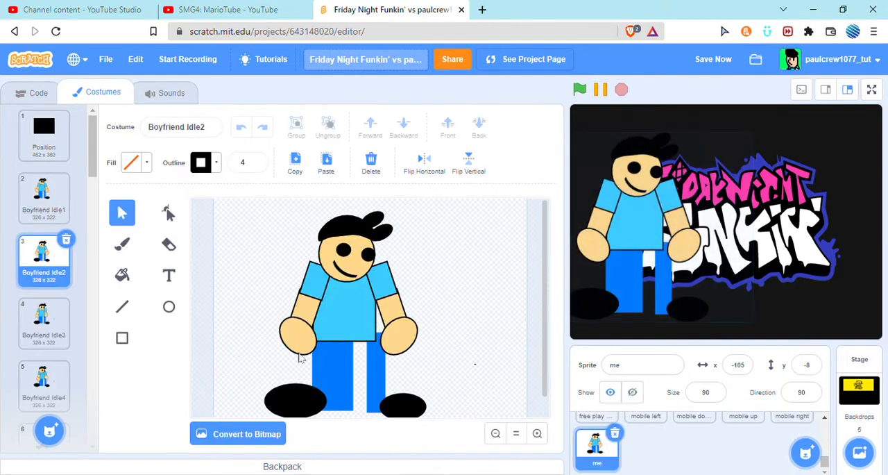
click(44, 322)
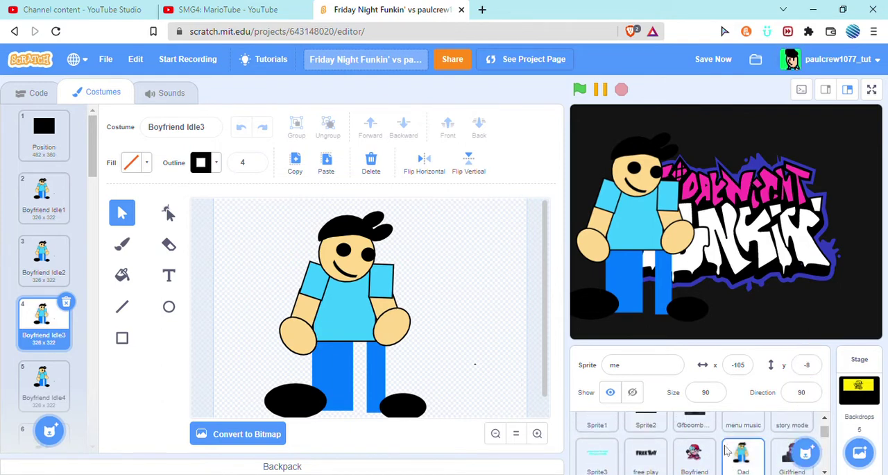
click(739, 461)
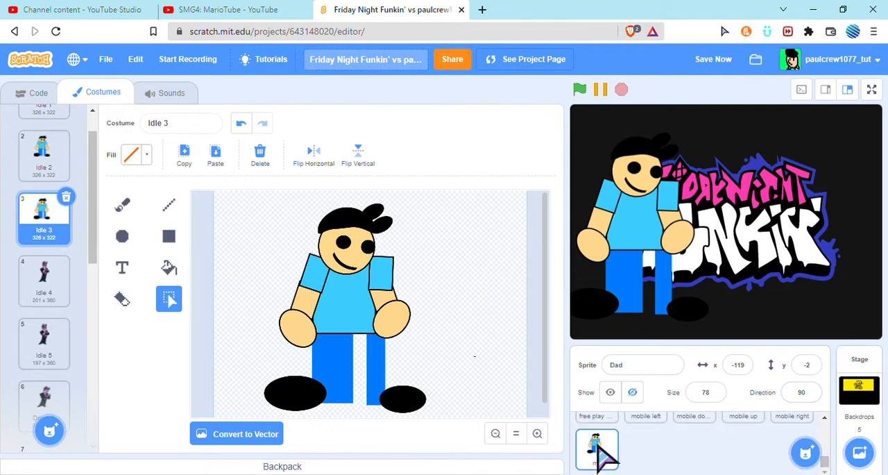
Bring the character's fourth idle costume over to the Dad sprite.
click(597, 450)
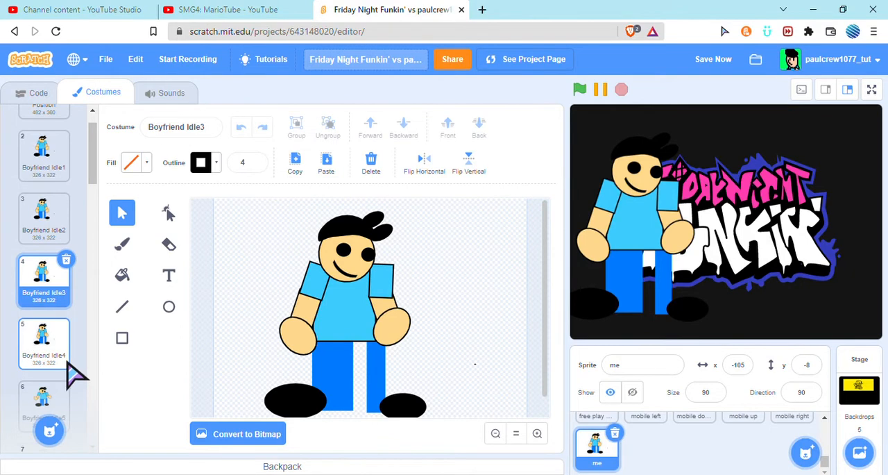
click(44, 341)
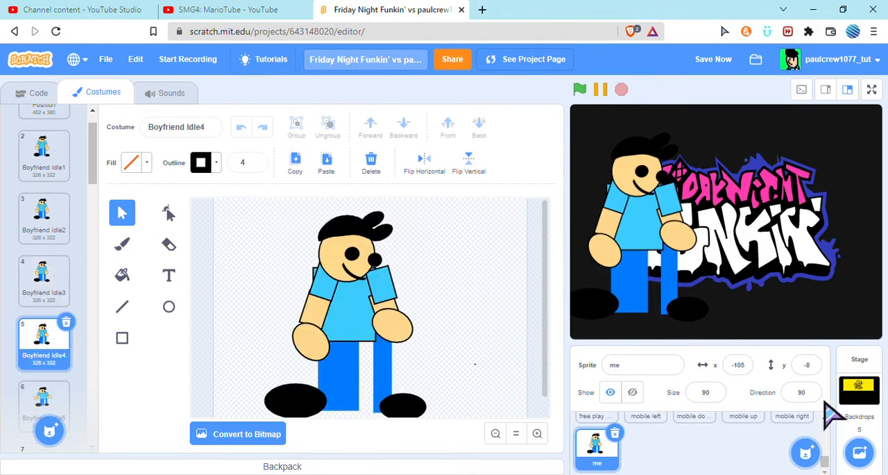
scroll(down, 3)
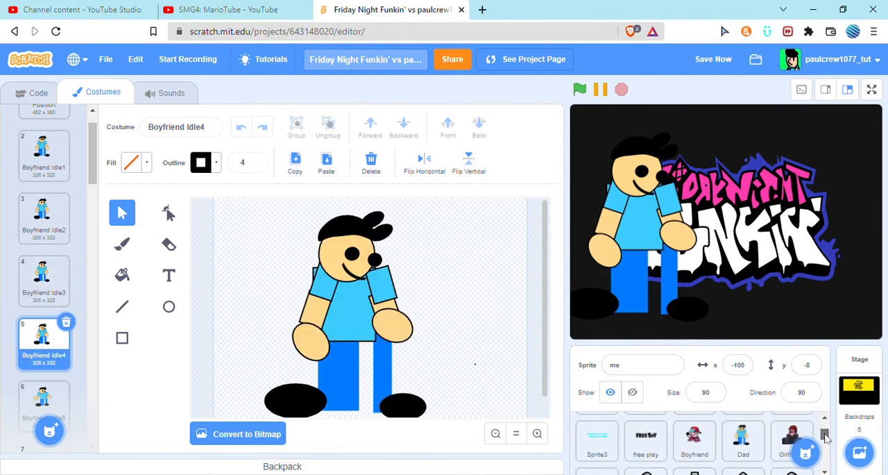
click(744, 442)
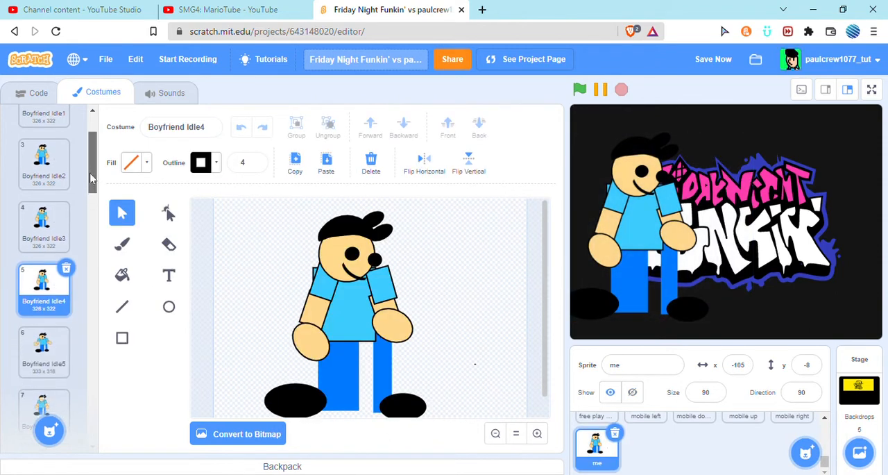
View the Dad sprite's costumes, then select the thumbnail sprite's Friday Night Funkin' logo costume.
click(45, 344)
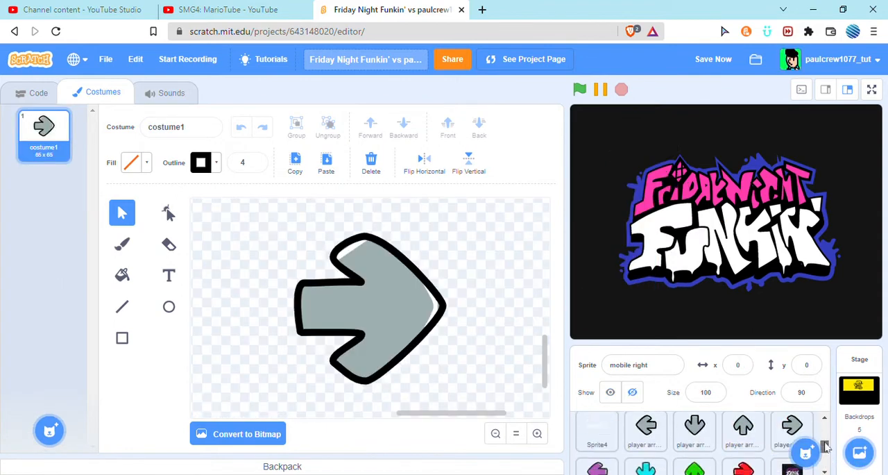
click(743, 442)
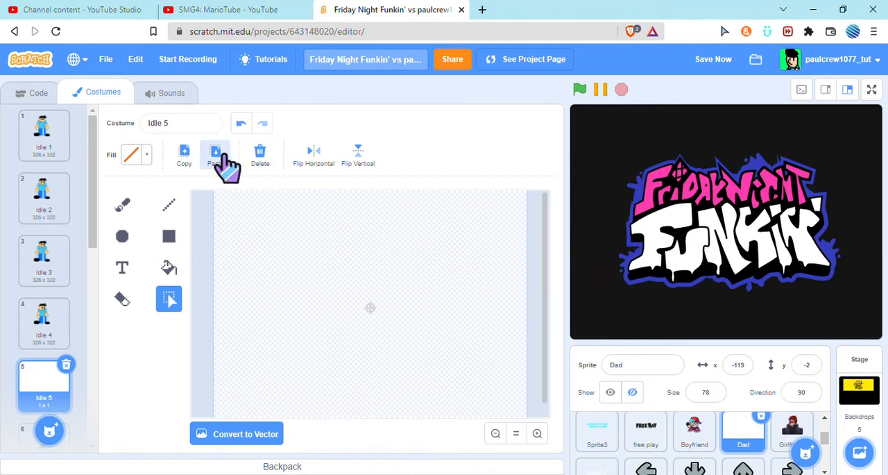
click(215, 154)
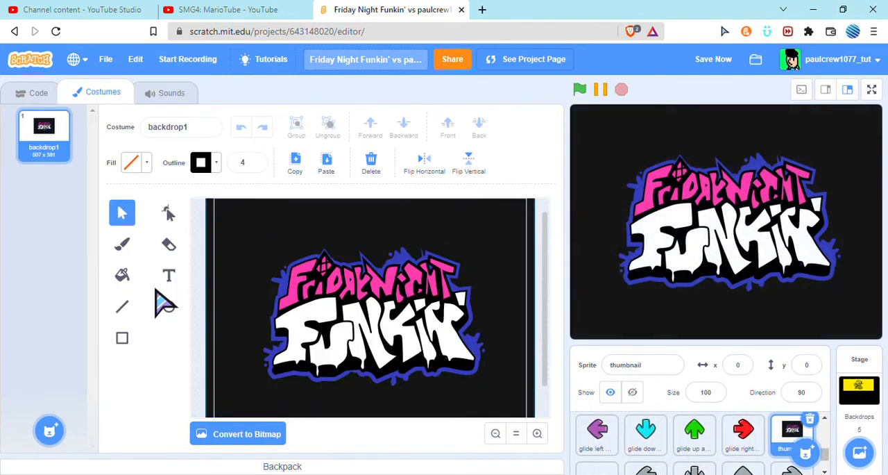
click(170, 275)
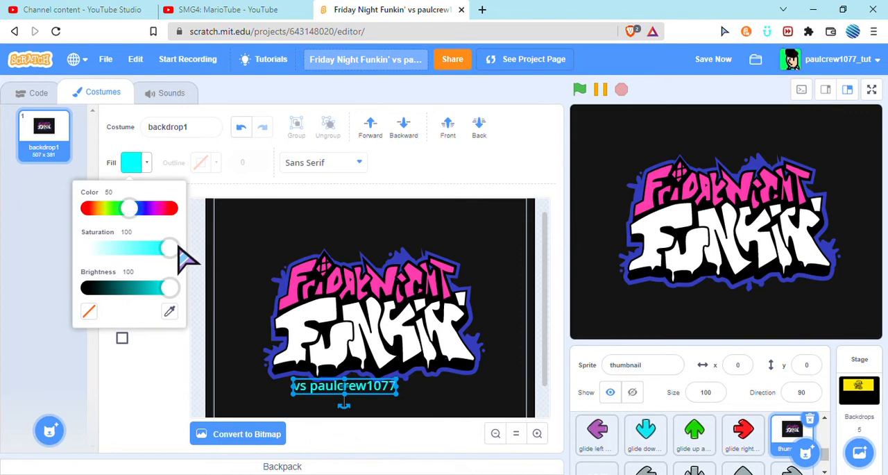
mouse_move(449, 383)
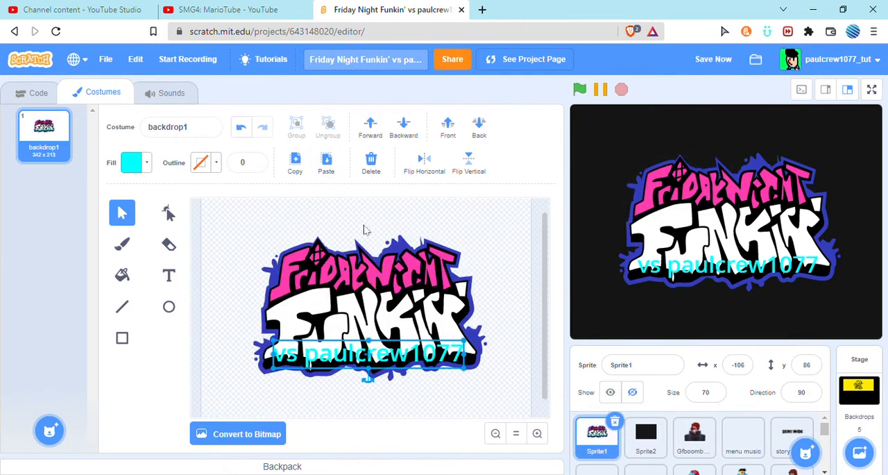
Test-play the game past the title screen into the battle, then stop it.
click(580, 89)
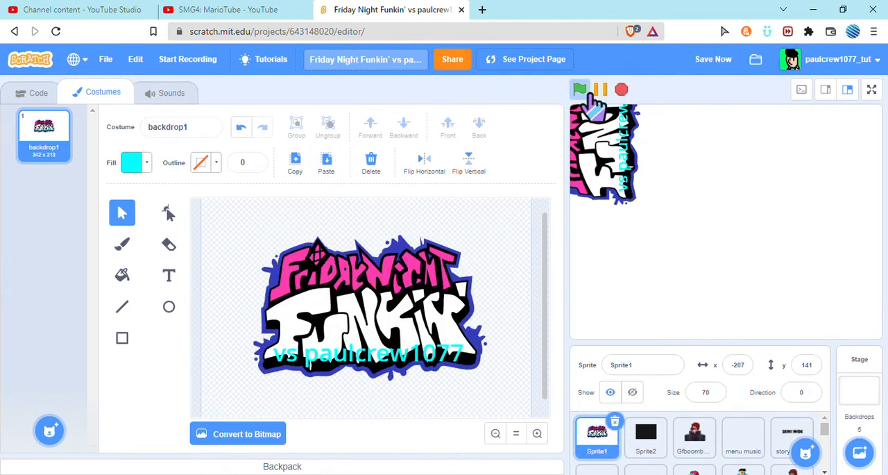
click(581, 89)
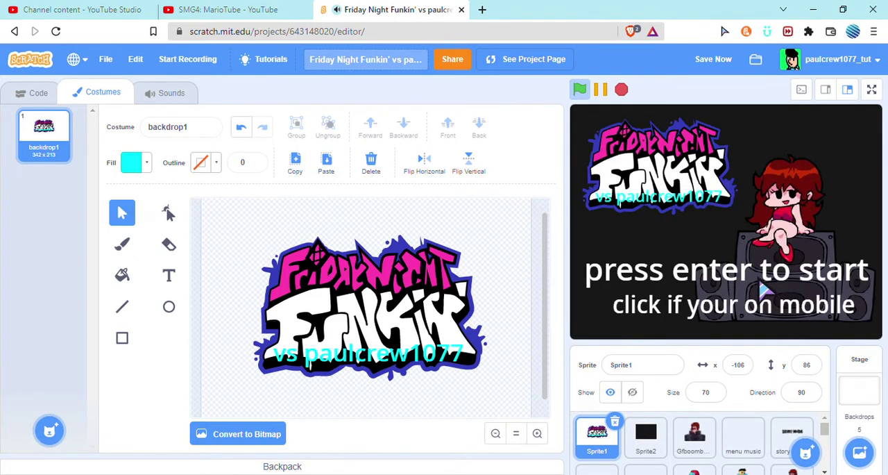
mouse_move(775, 271)
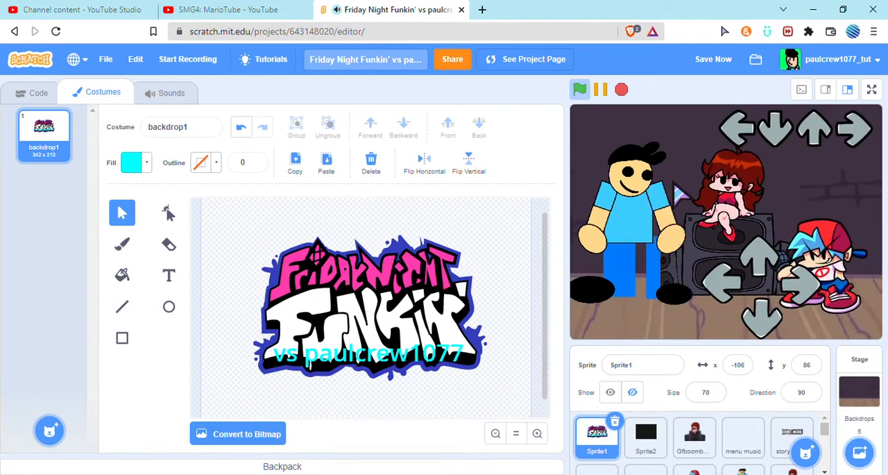
click(622, 89)
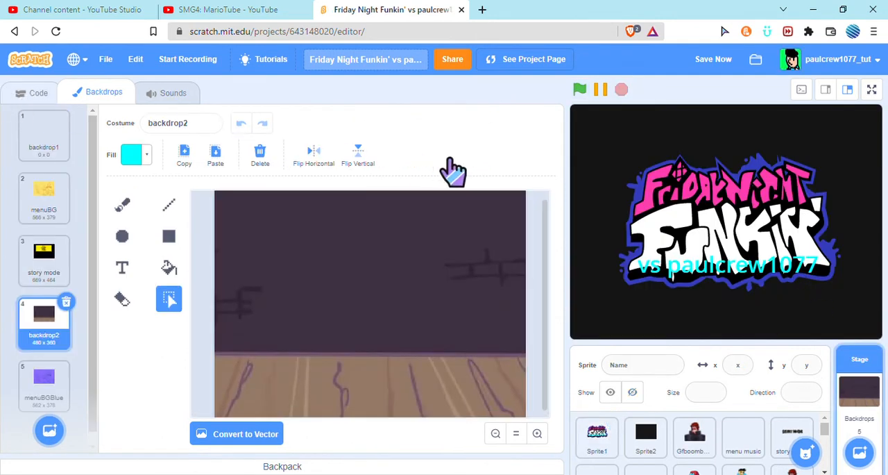
Review the Stage's scripts and its two Dadbattle sounds.
click(37, 92)
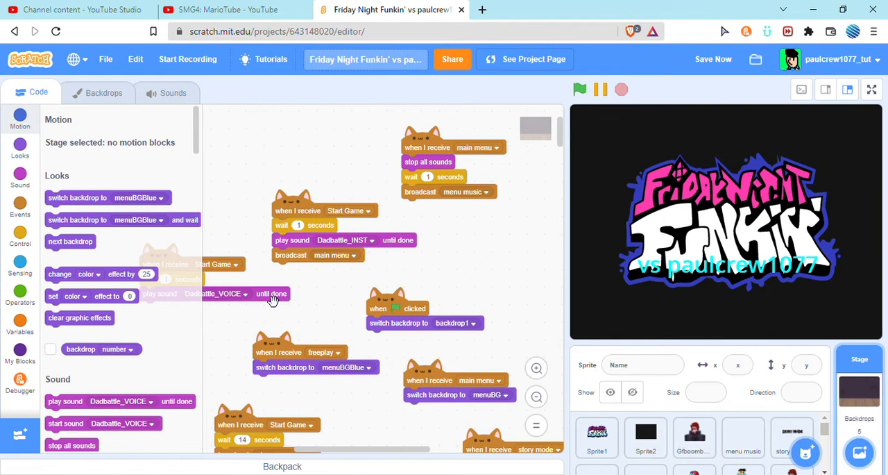
click(172, 92)
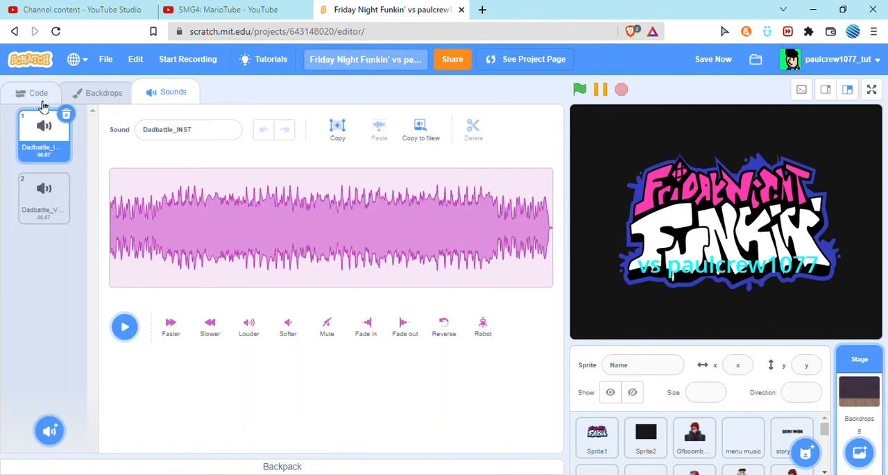
mouse_move(340, 326)
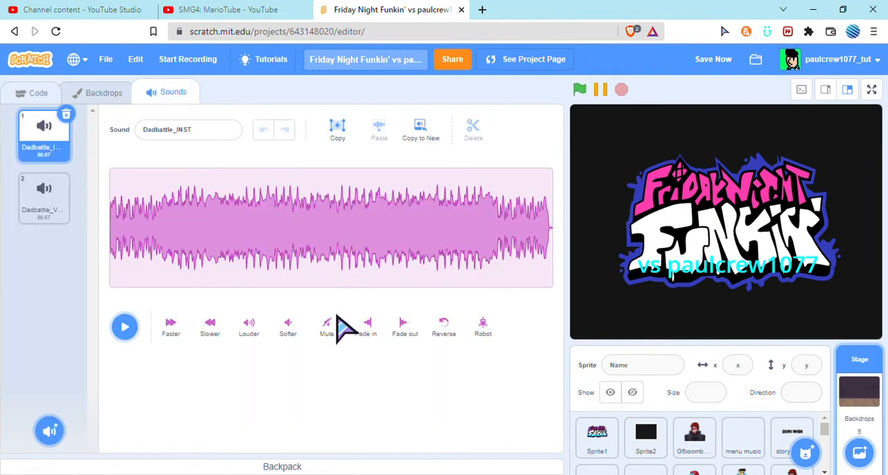
click(32, 92)
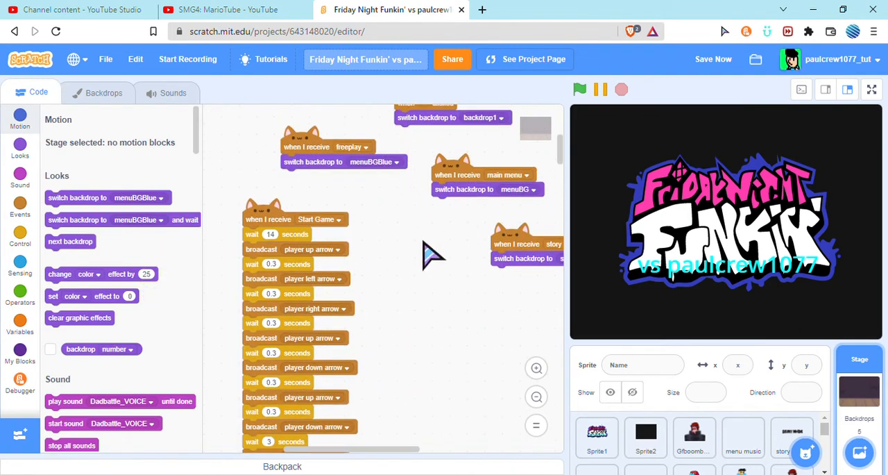
scroll(down, 3)
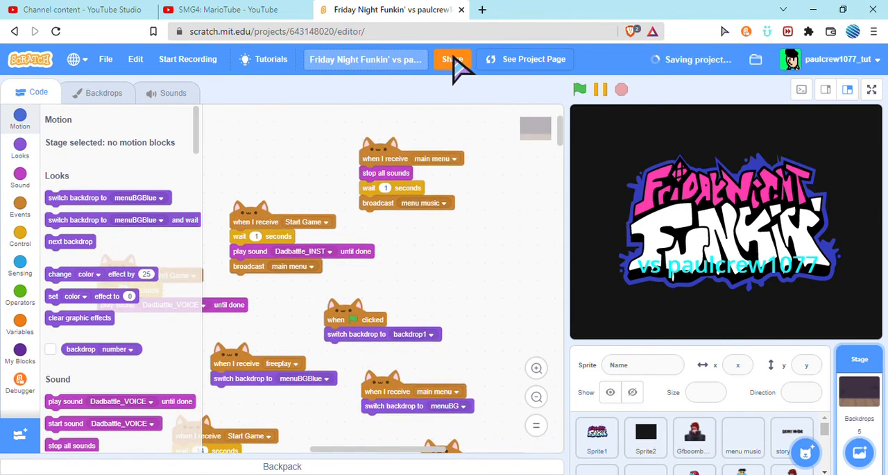
click(452, 59)
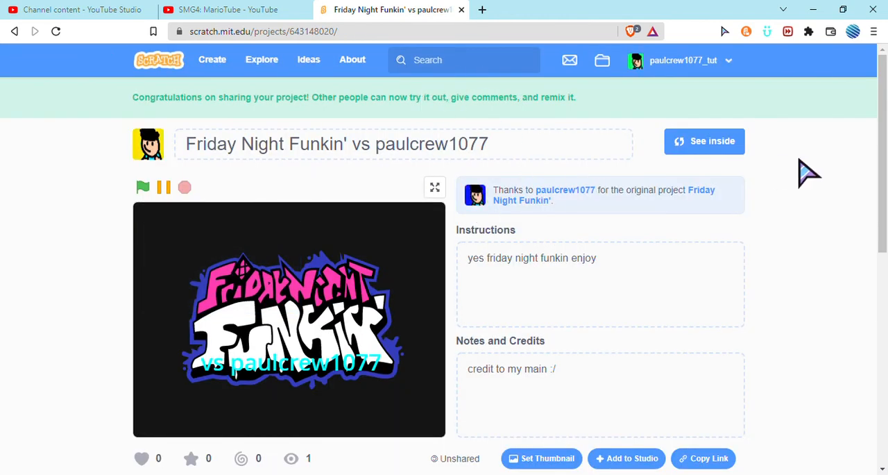
mouse_move(864, 171)
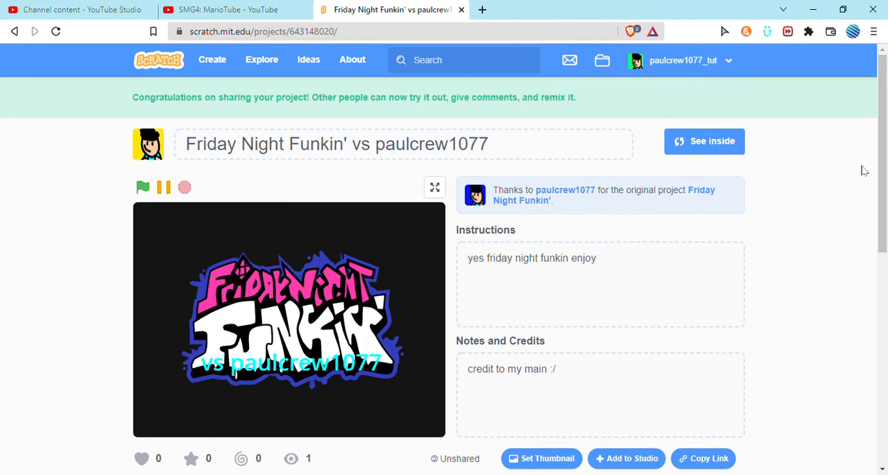
mouse_move(544, 222)
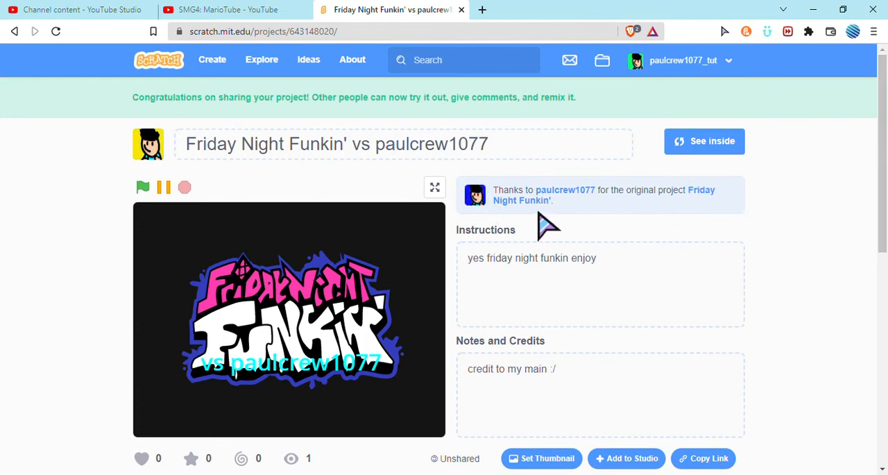
mouse_move(611, 197)
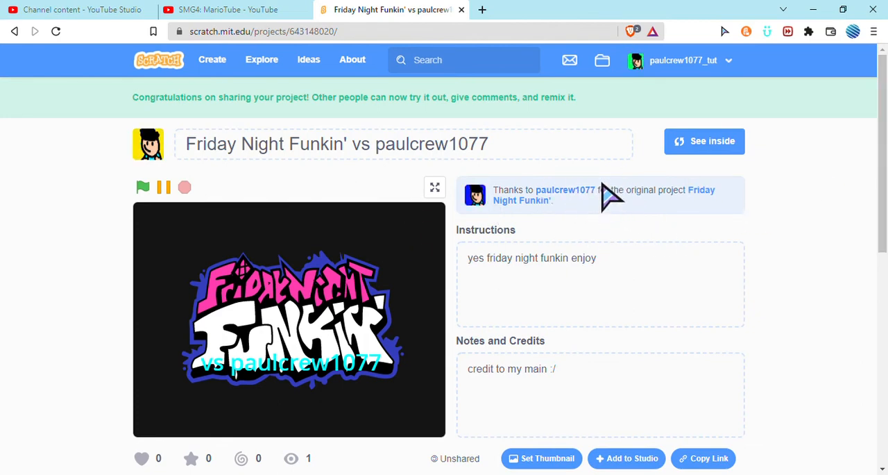
mouse_move(569, 211)
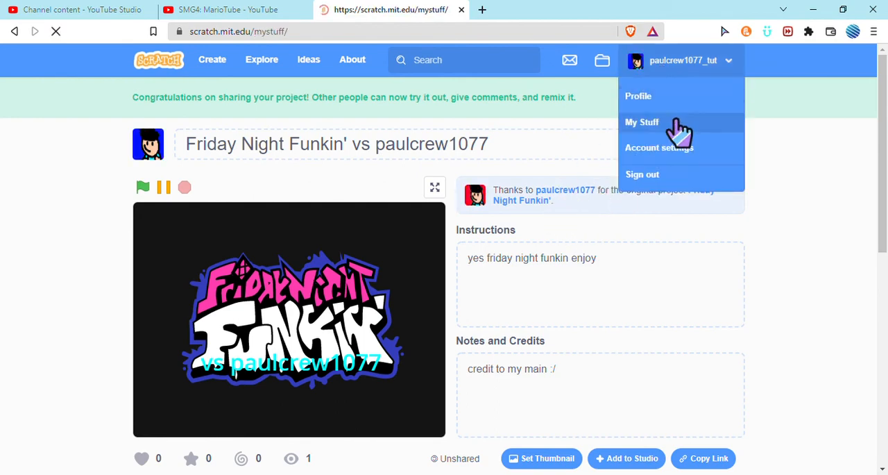
Go through My Stuff to the profile page showing the remix as the only shared project.
click(641, 122)
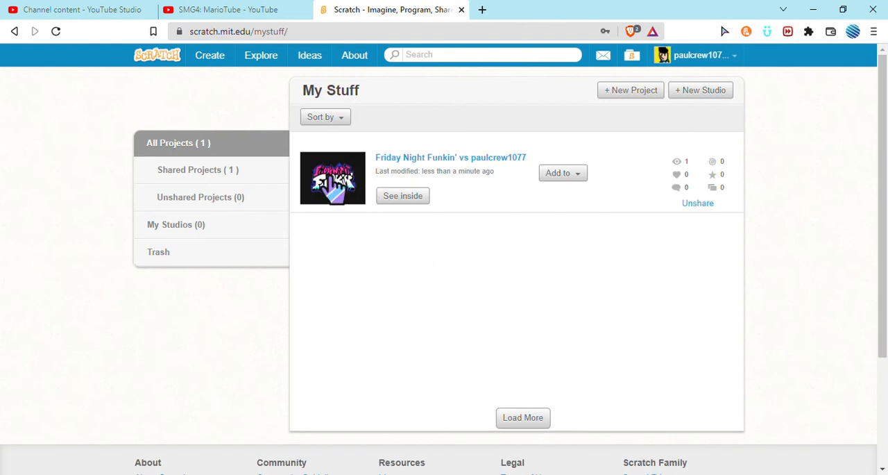
mouse_move(683, 70)
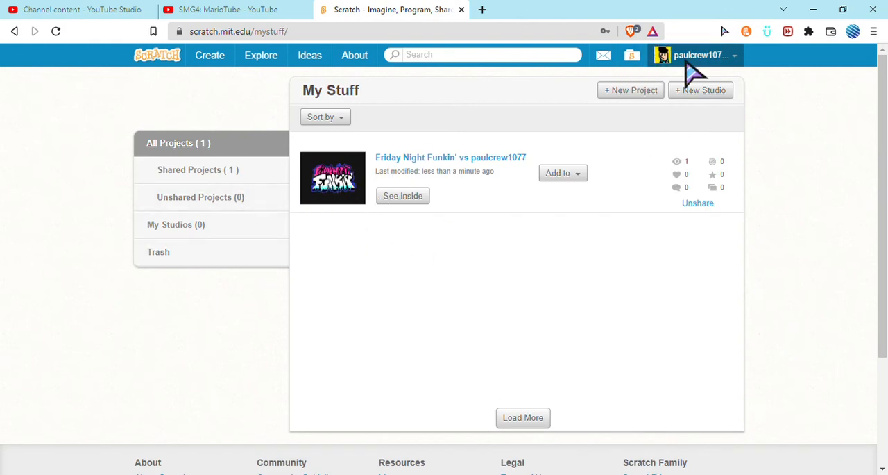
click(704, 55)
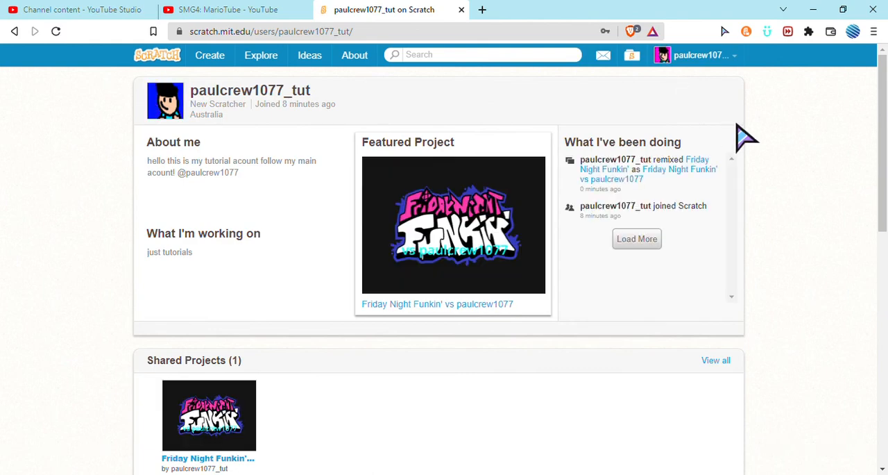
mouse_move(849, 84)
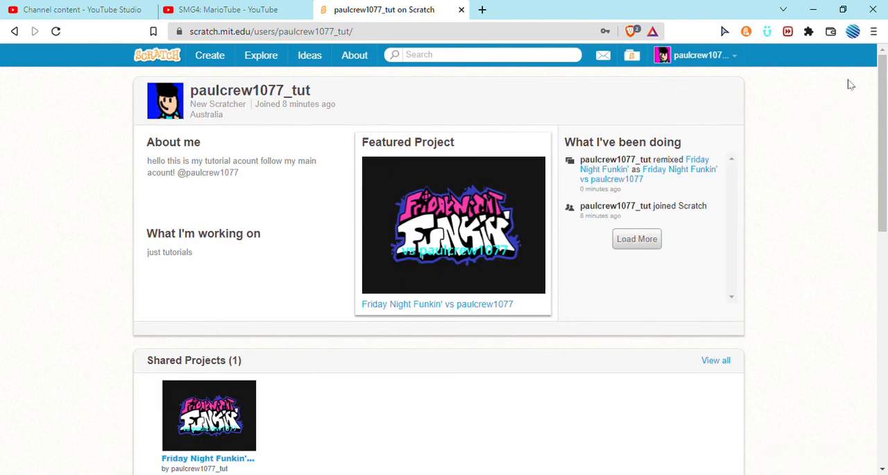